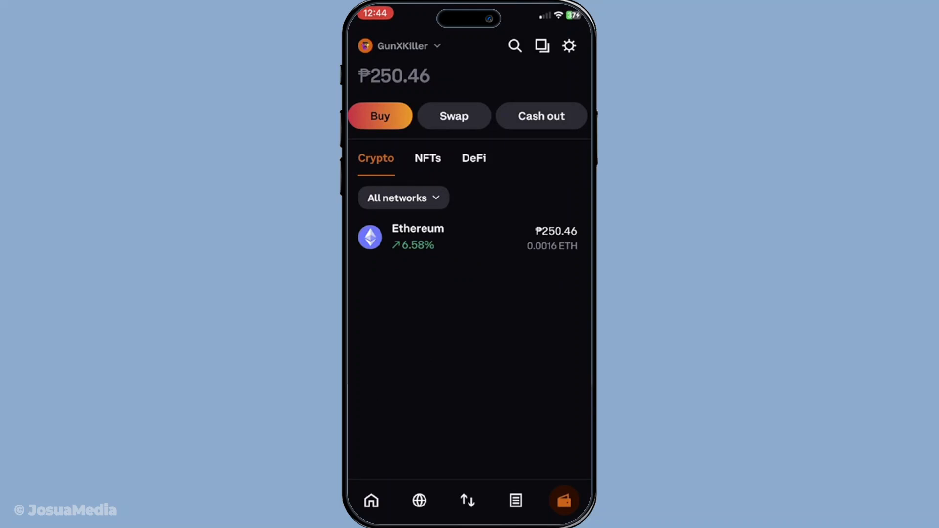
Start a swap with ETH on Ethereum as the source asset
left_click(453, 115)
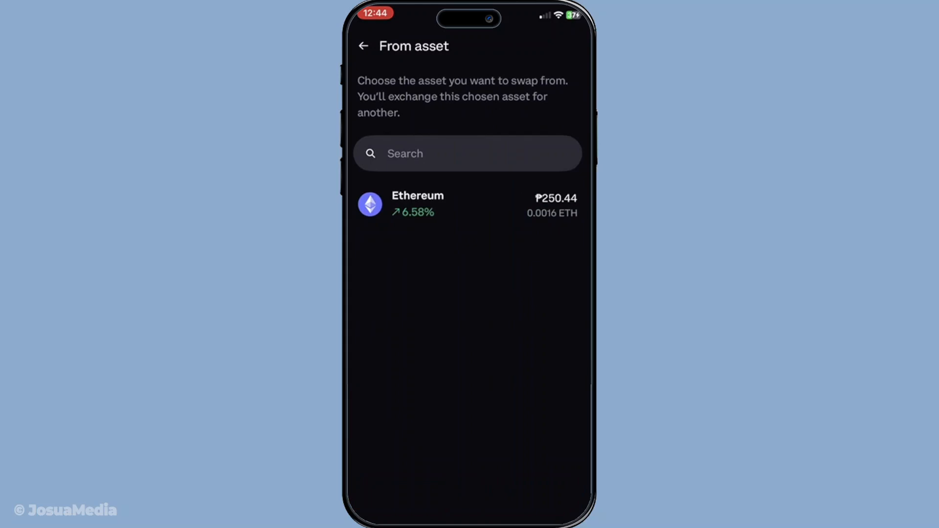
left_click(418, 204)
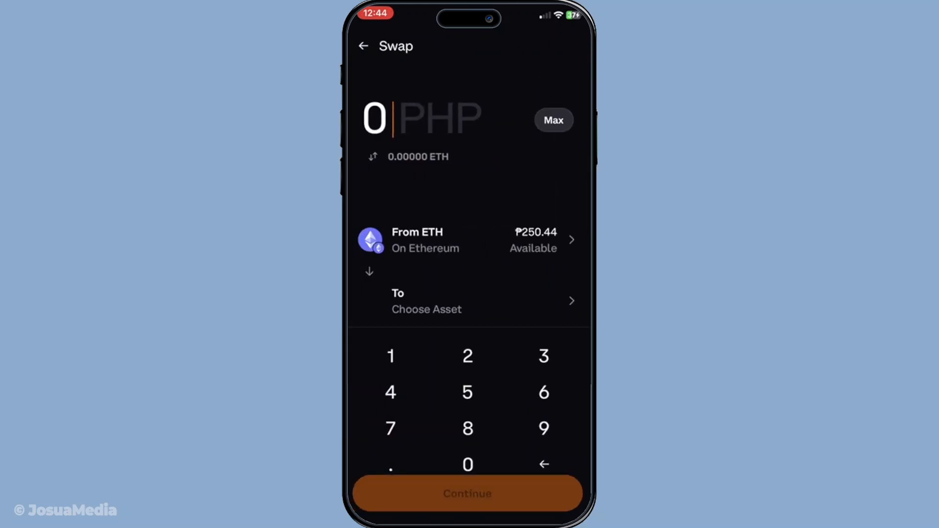
Target USDC on the Base network, enter 100 PHP (0.000638 ETH), and continue
left_click(468, 301)
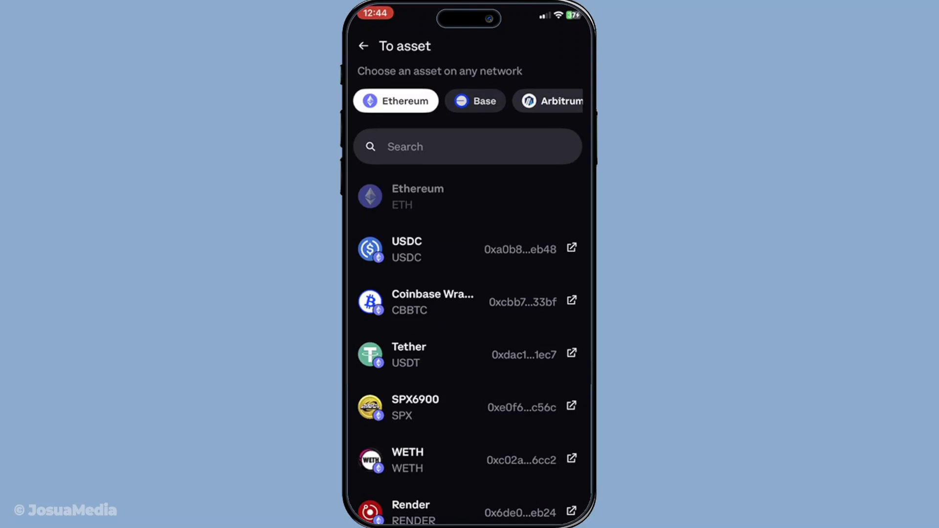
left_click(474, 101)
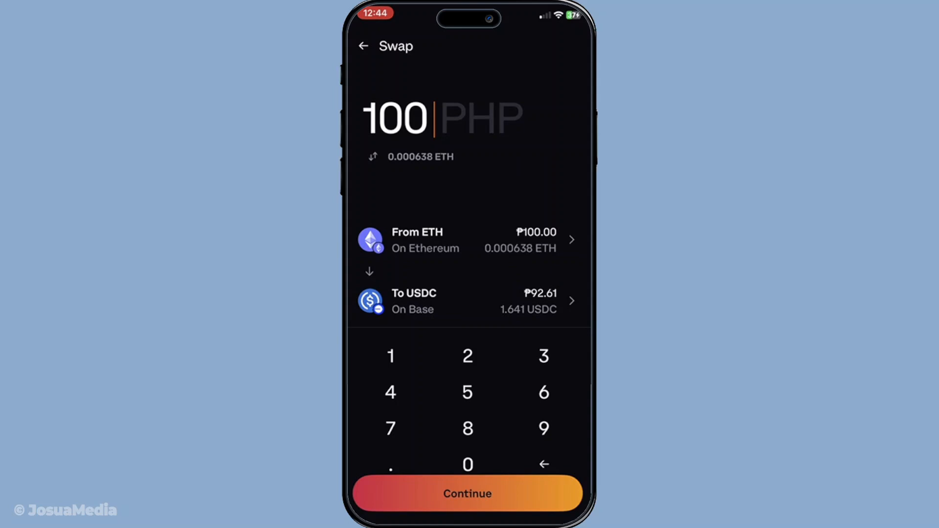
left_click(468, 493)
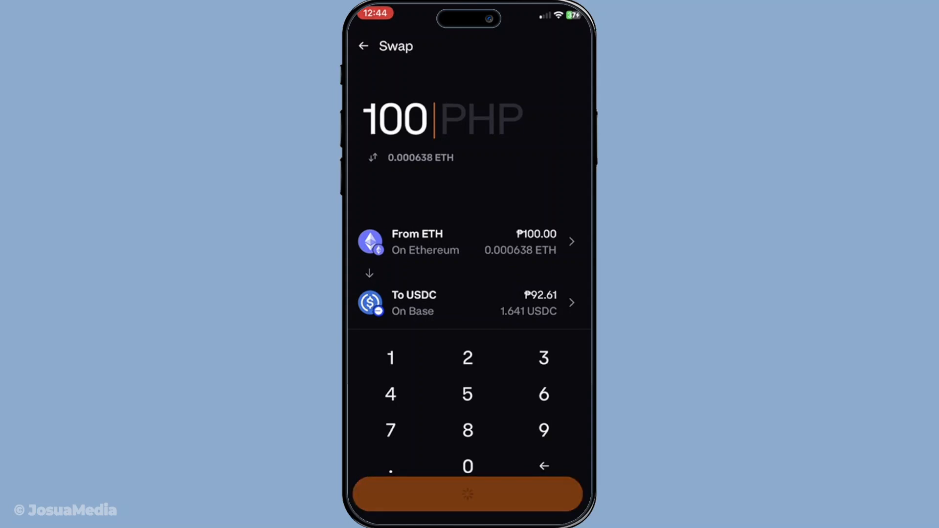